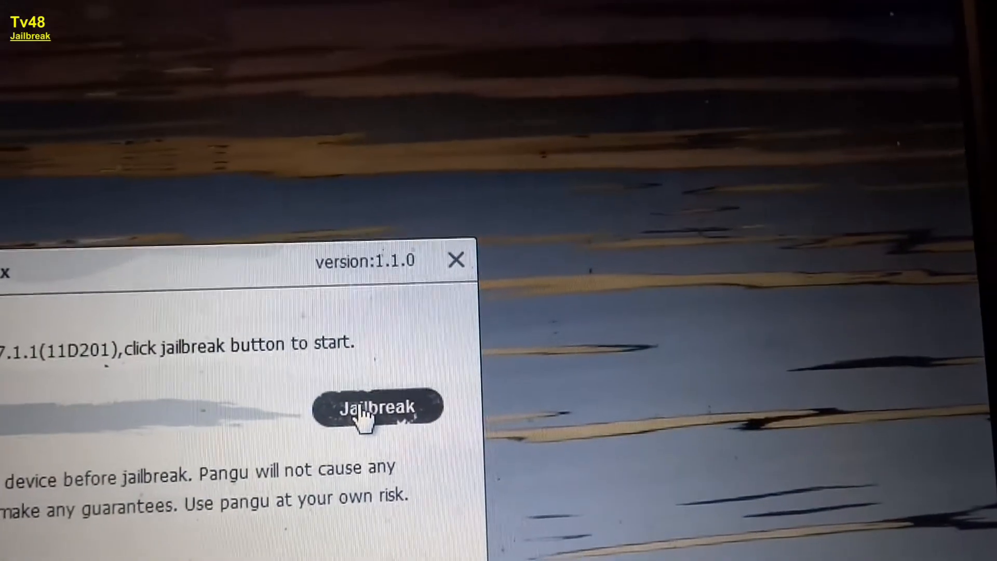
- Start the Pangu jailbreak of the connected iOS 7.1.1 device
left_click(376, 407)
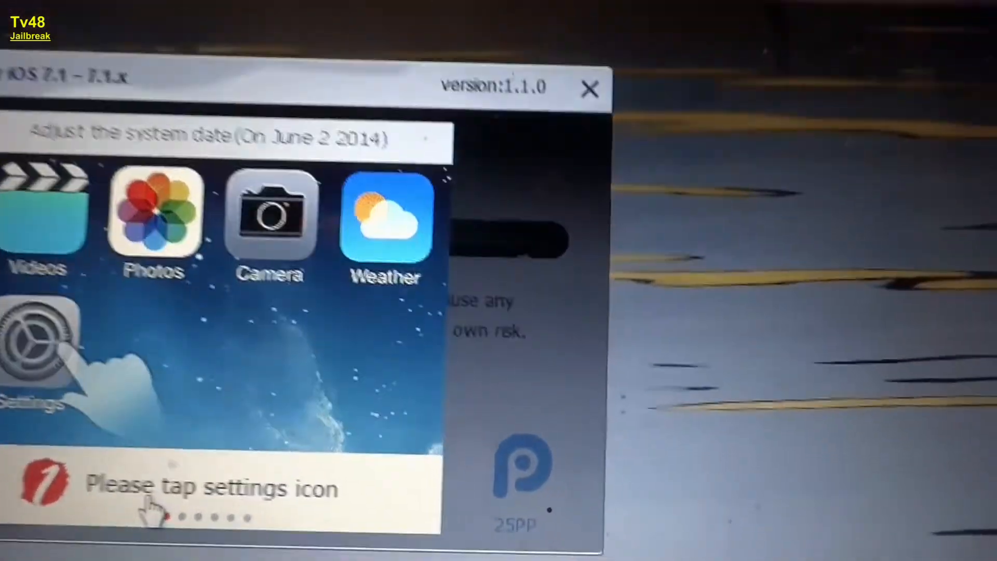
- Advance the date-adjustment guide through Settings and Date & Time to the 'Set Automatically' step
left_click(40, 344)
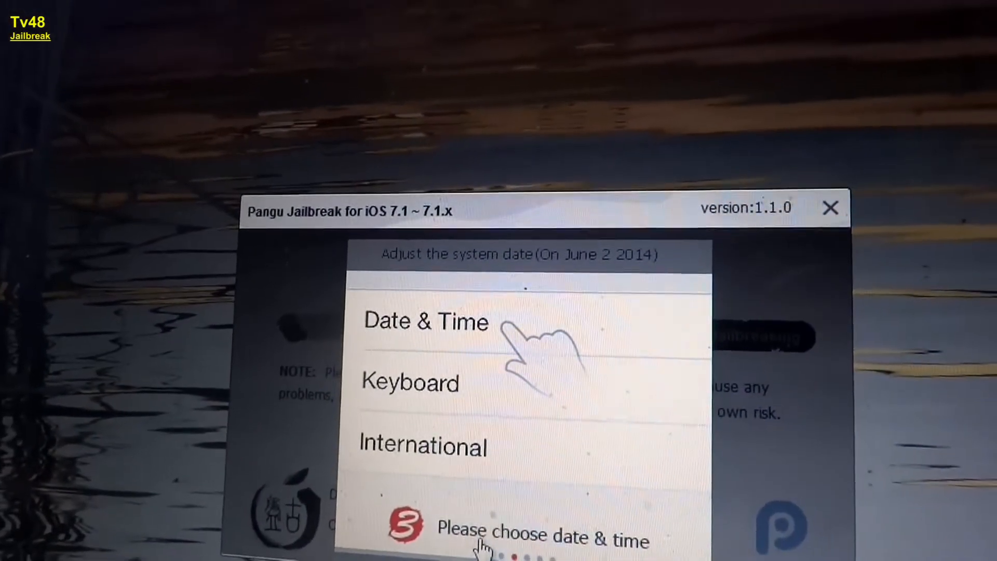
left_click(426, 321)
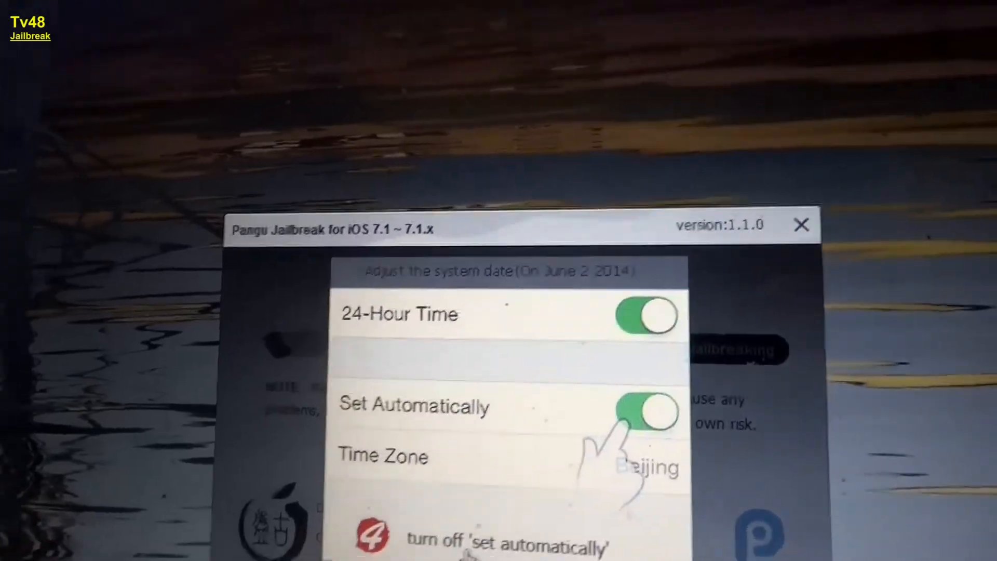